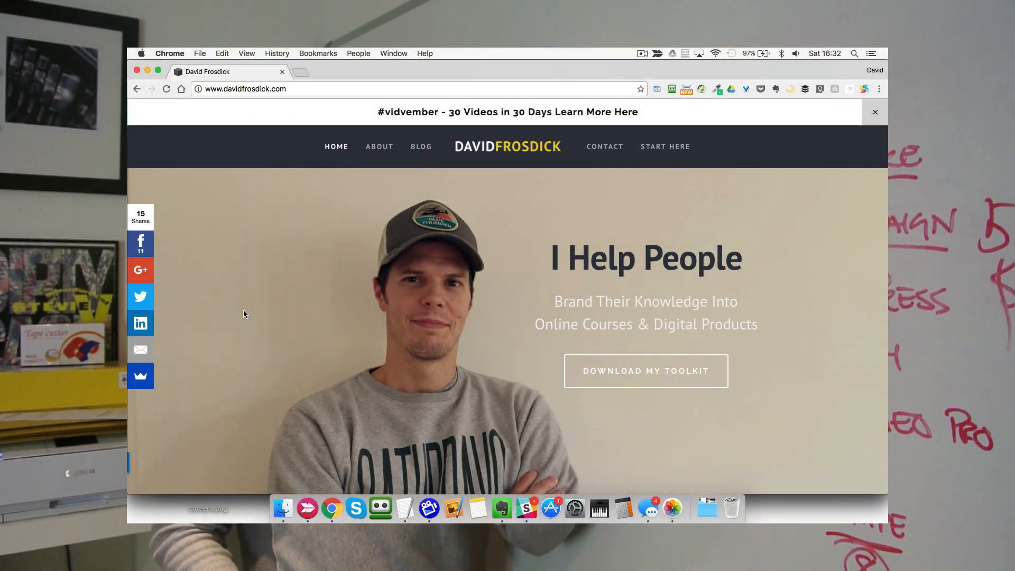
# - Bring up the '7 Tools to Grow Your Business' toolkit signup popup from the hero's Download My Toolkit button
pyautogui.click(645, 370)
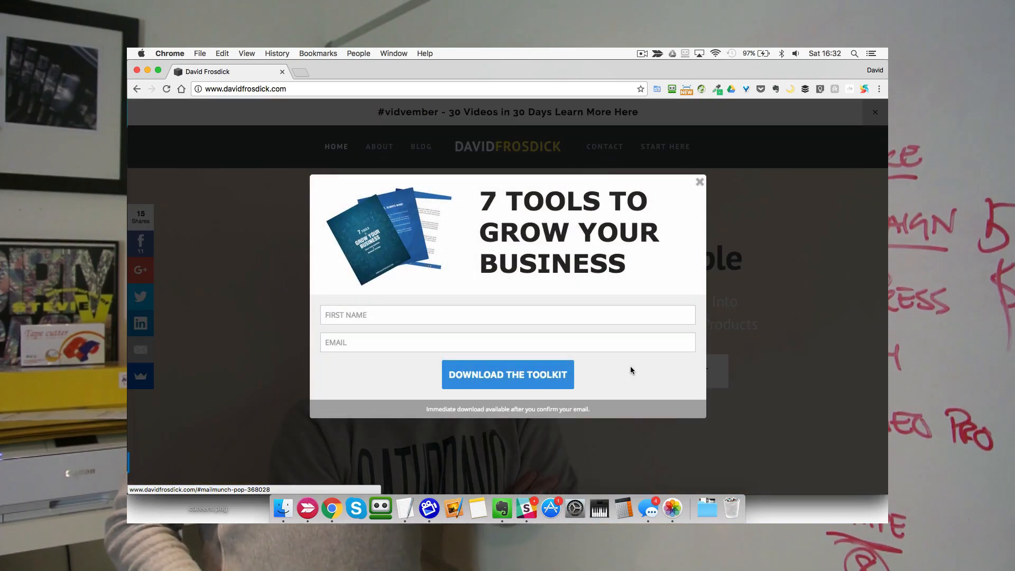